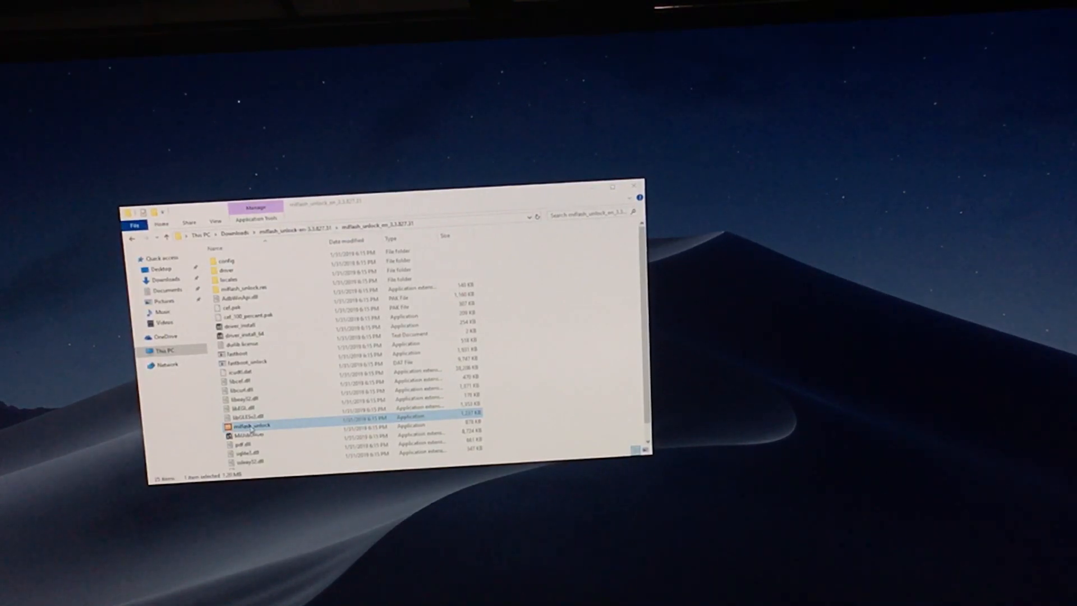
# Launch miflash_unlock and agree to the Disclaimer to reach Mi Account sign-in
pyautogui.doubleClick(247, 424)
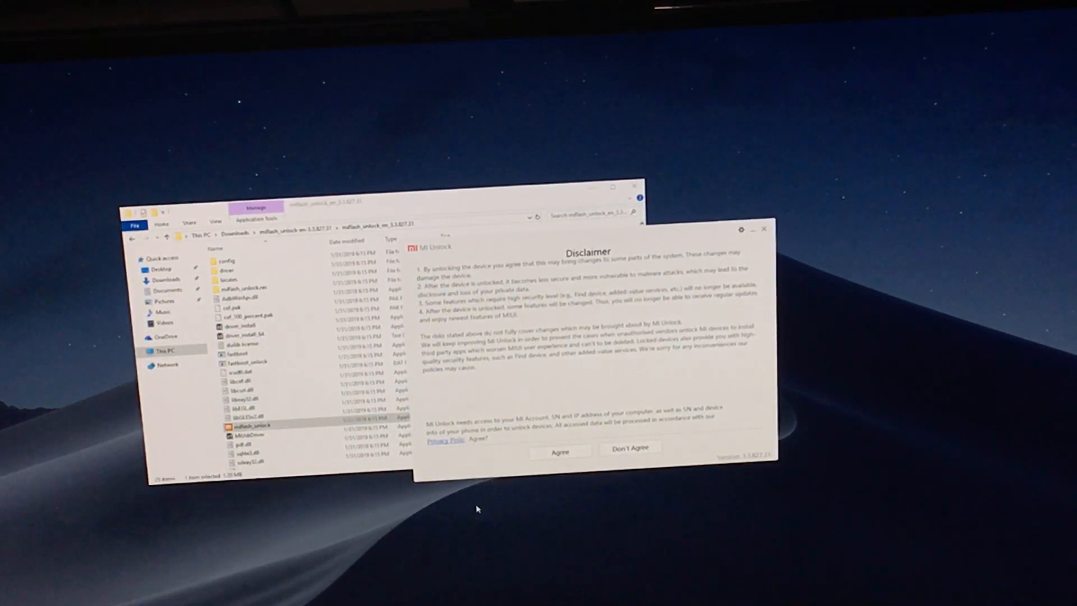
pyautogui.click(558, 452)
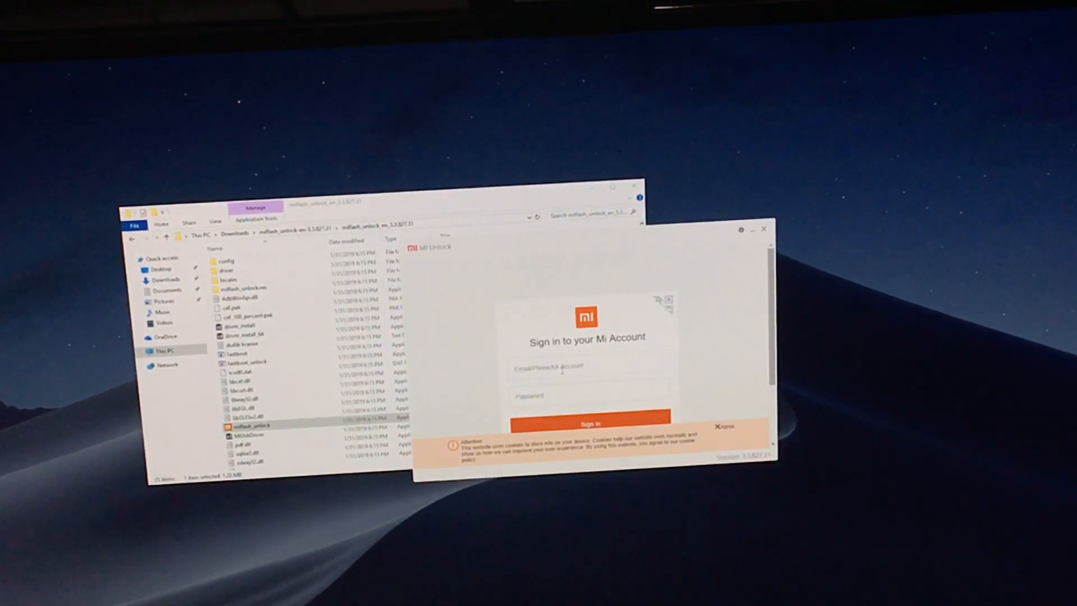
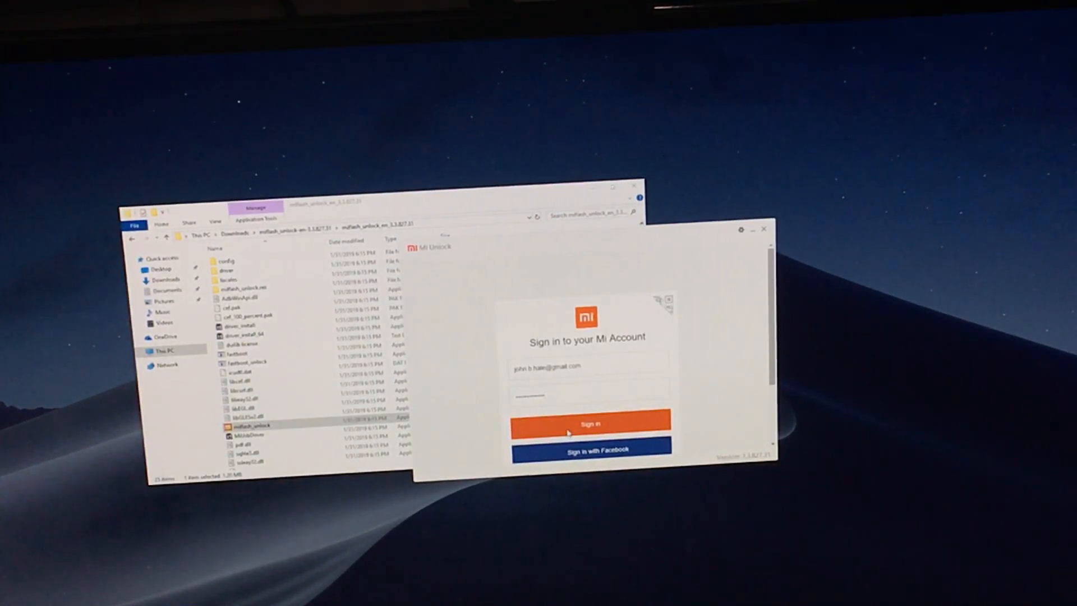
# Enter the Mi Account email and password and sign in
pyautogui.click(590, 424)
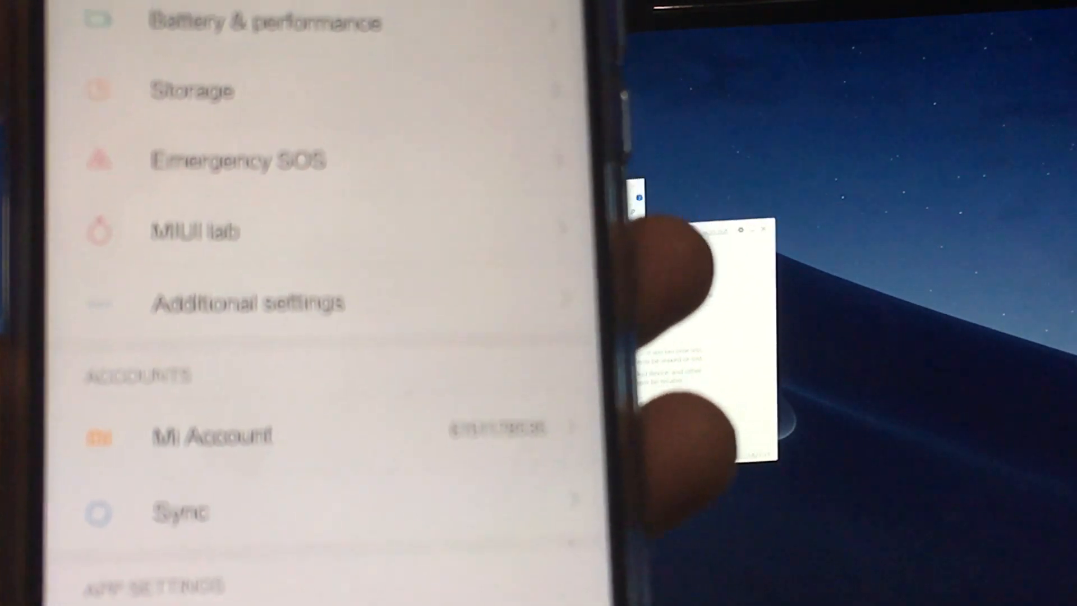
# Scroll down Developer options to the OEM unlocking toggle and enable it
pyautogui.scroll(-3)
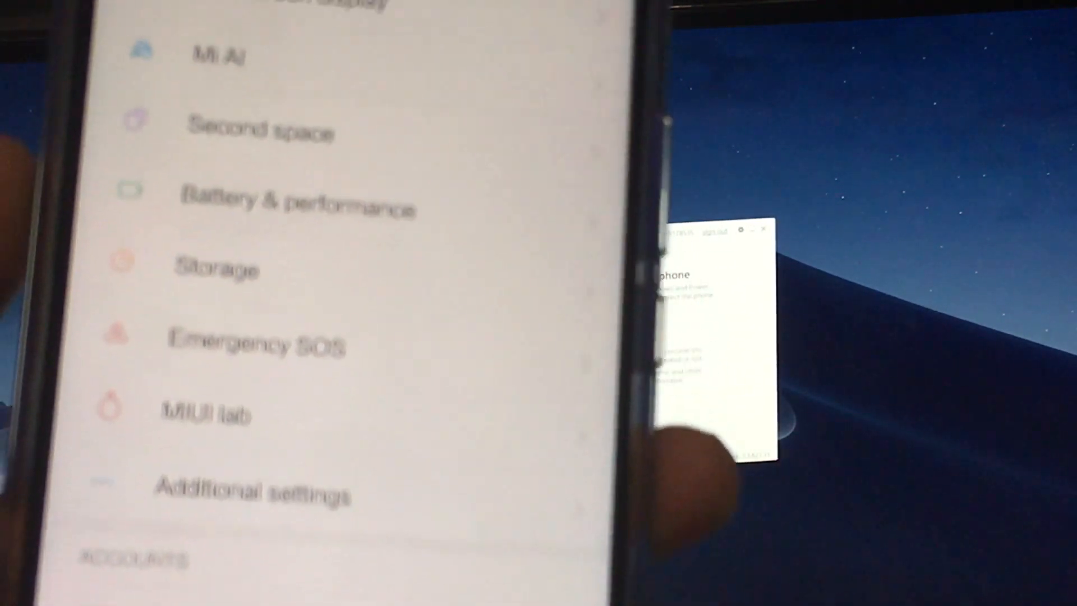
pyautogui.scroll(-3)
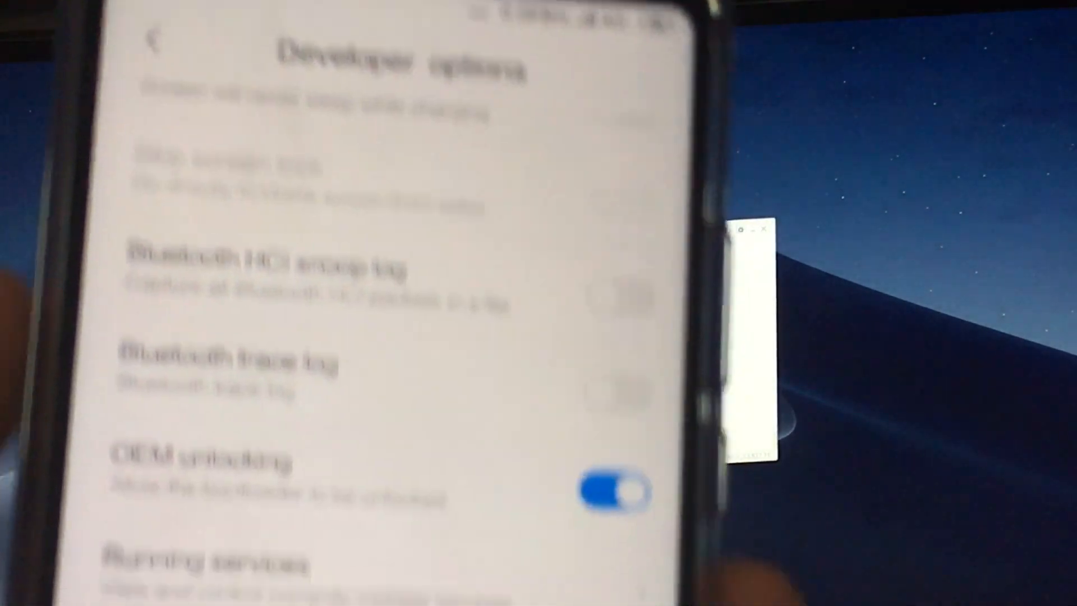
pyautogui.scroll(-3)
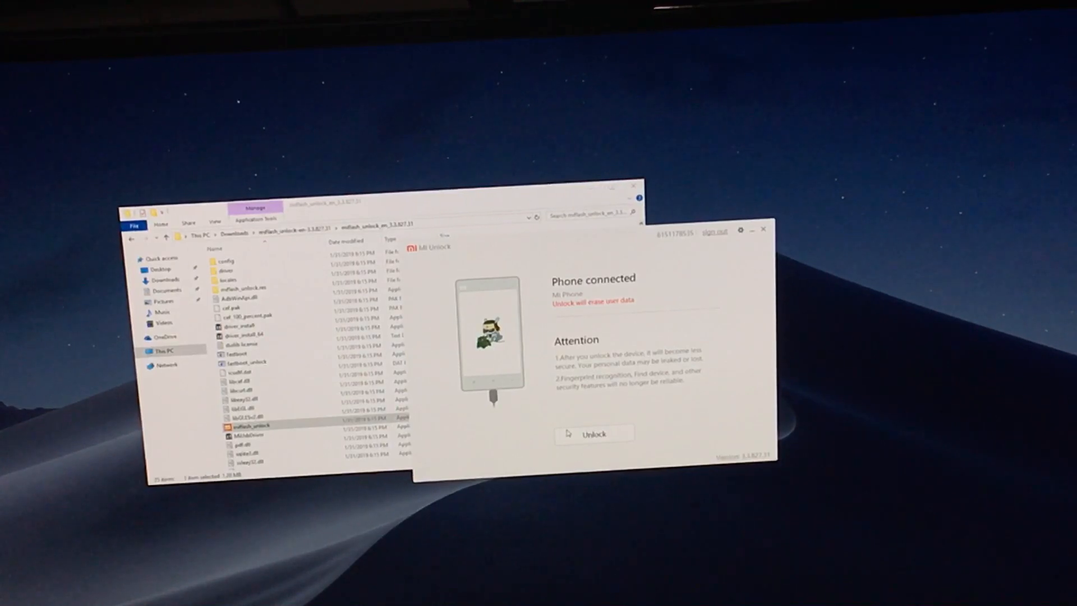
# Start Unlock and confirm both 'Unlock anyway' warnings so unlocking runs at 5%
pyautogui.click(592, 433)
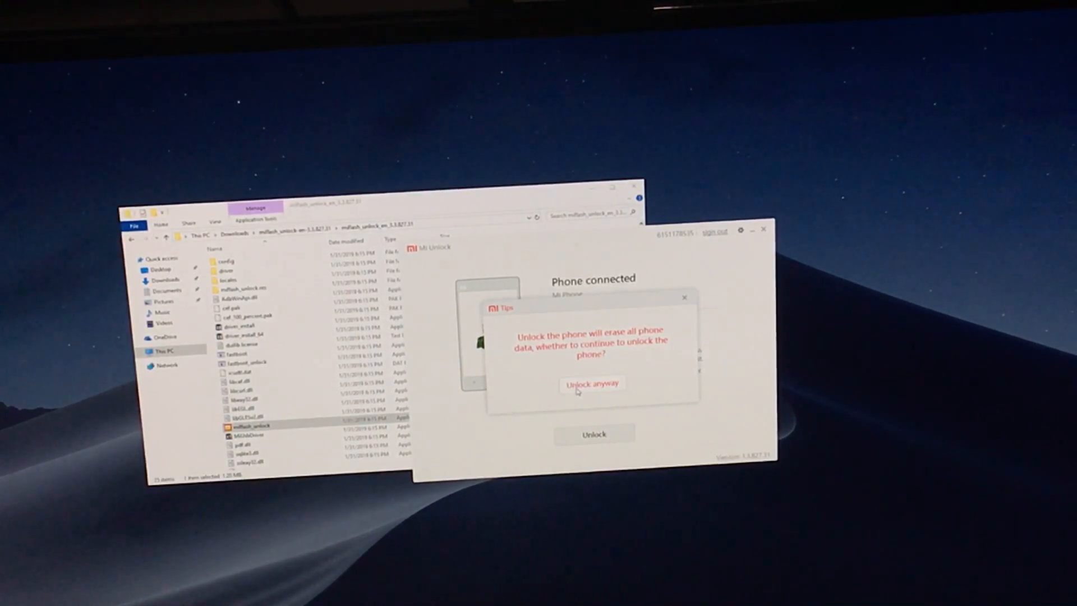
pyautogui.click(592, 383)
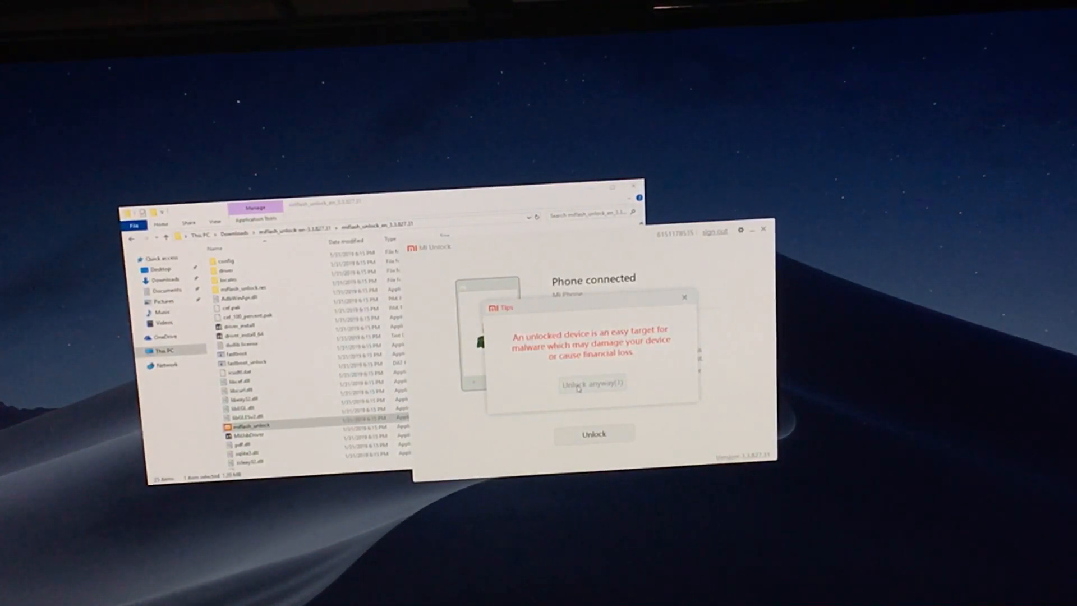
pyautogui.click(592, 383)
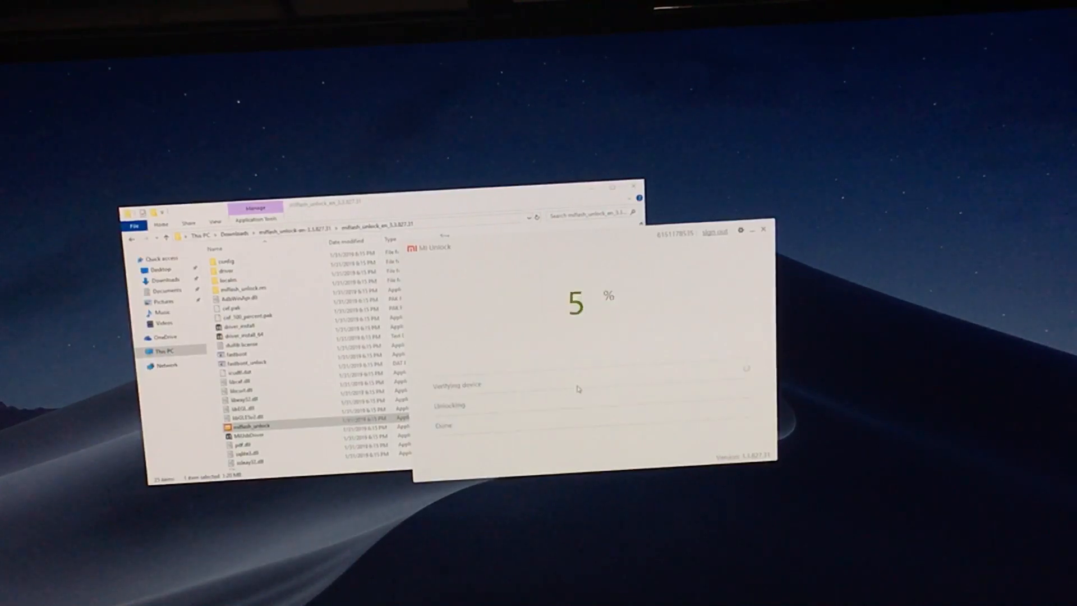